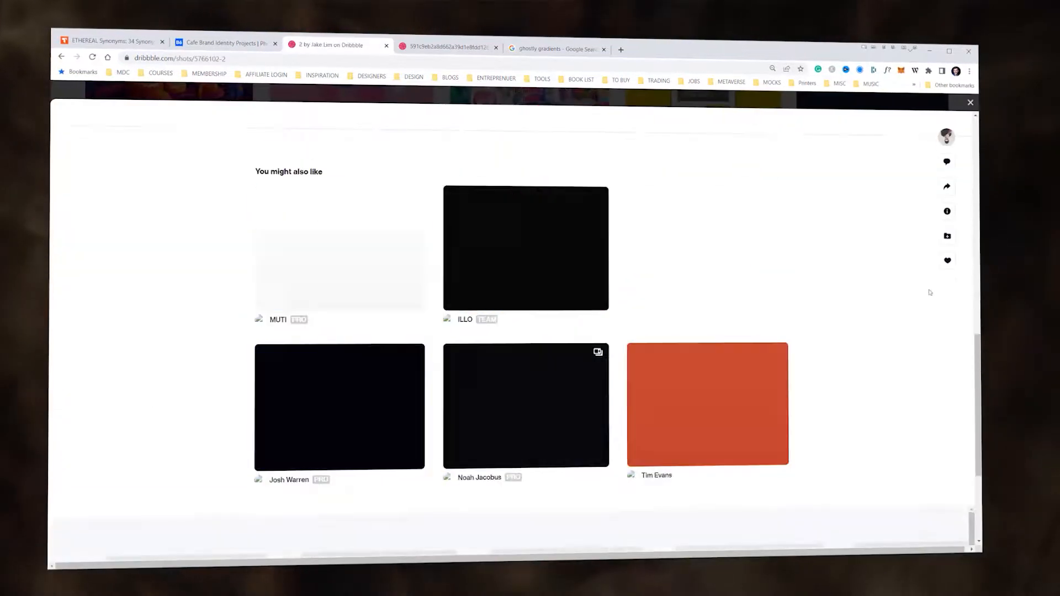
# Close the Dribbble shot and scroll through the space illustration results.
pyautogui.click(338, 406)
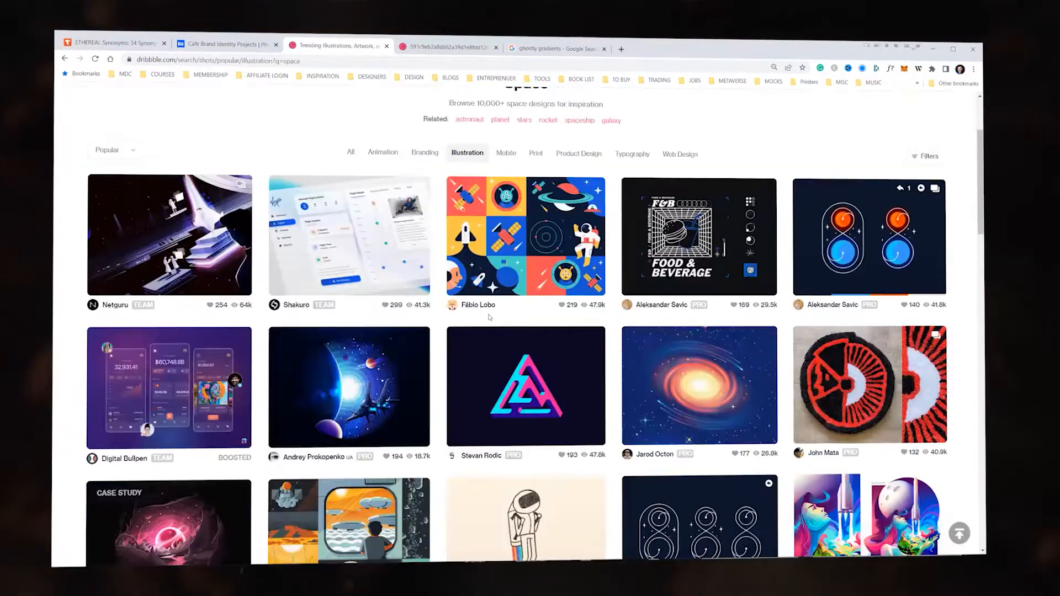
pyautogui.scroll(-3)
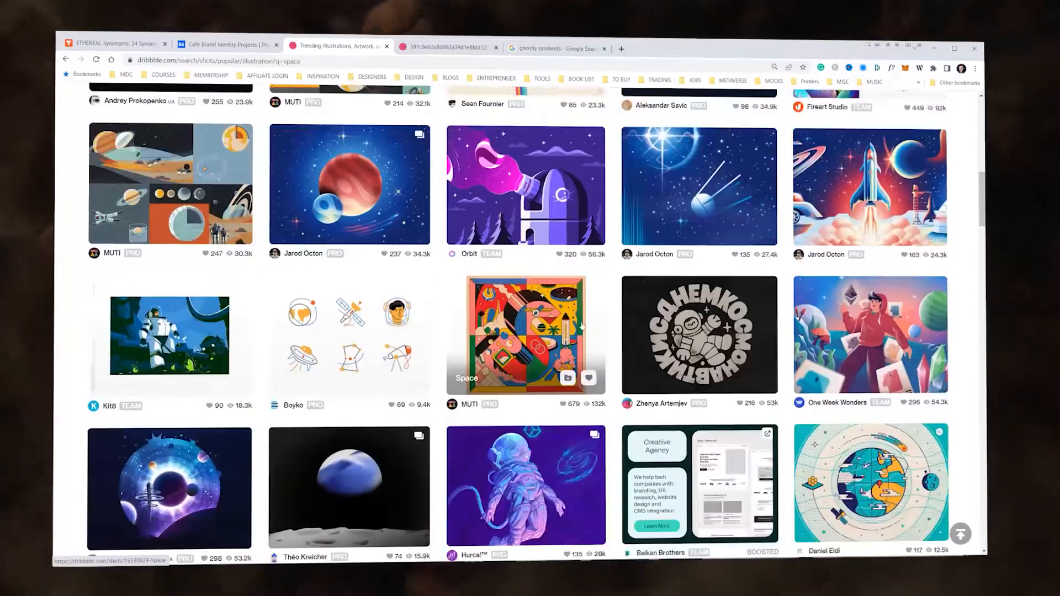
pyautogui.scroll(-3)
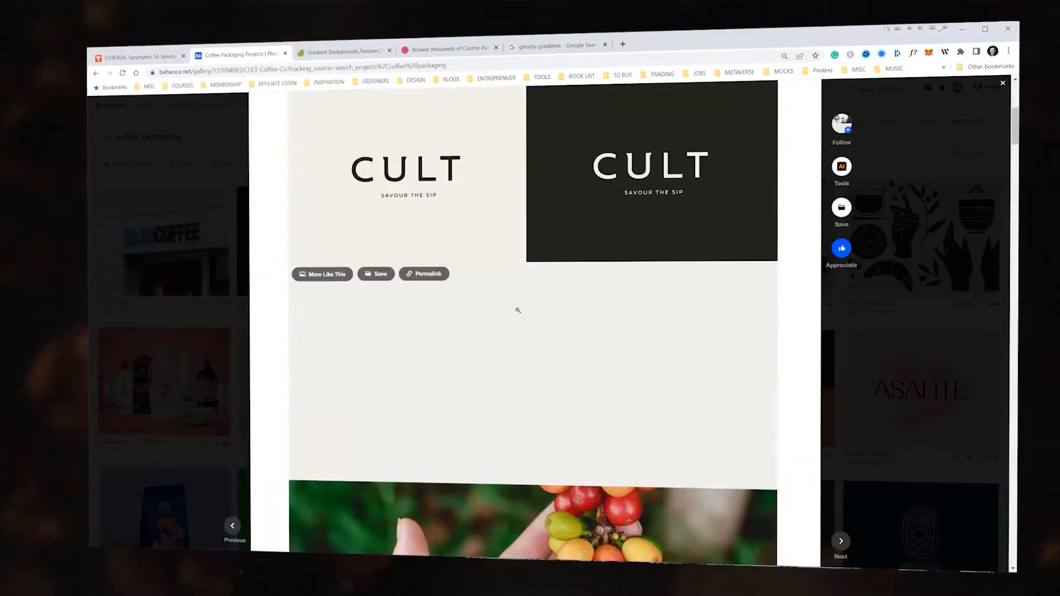
# Scroll down through the CULT coffee packaging project on Behance.
pyautogui.scroll(-3)
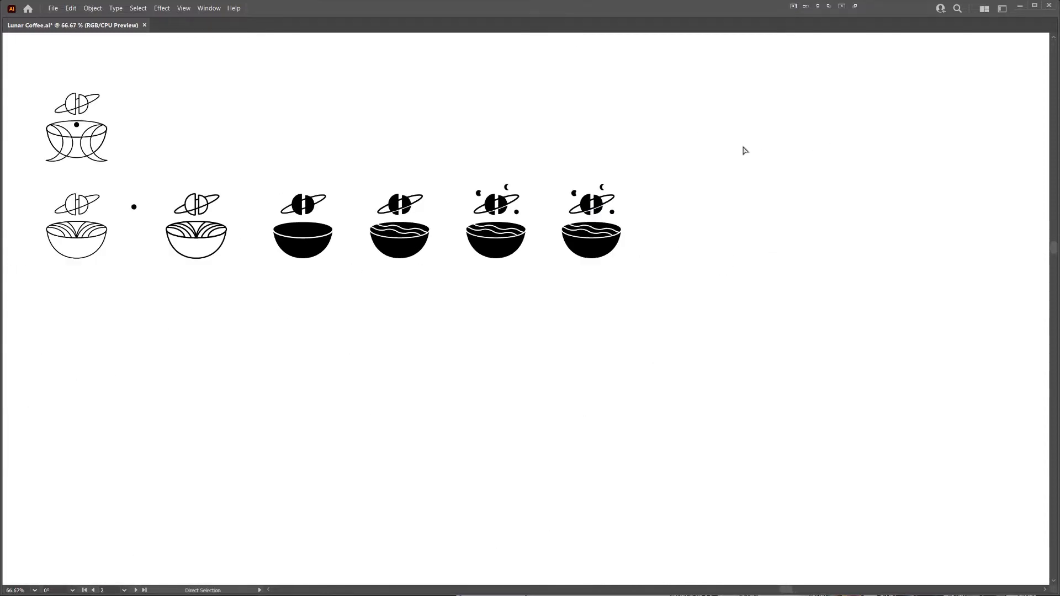
# Zoom out on the Lunar Coffee artboard to view all cup-and-planet icon variations.
pyautogui.press('ctrl+minus')
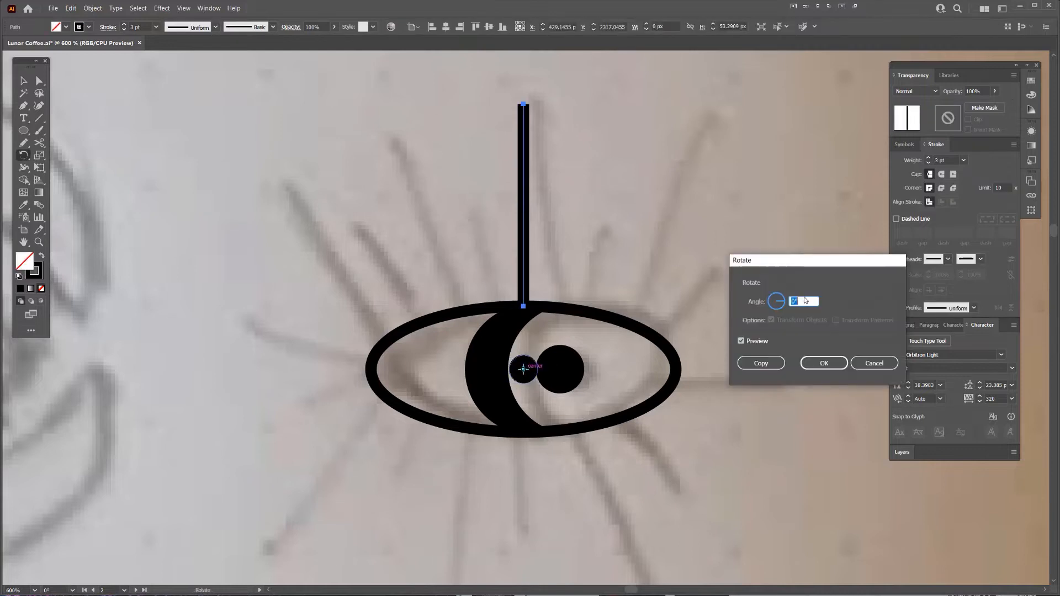
# Confirm the rotation to create a tilted copy of the vertical ray.
pyautogui.click(759, 363)
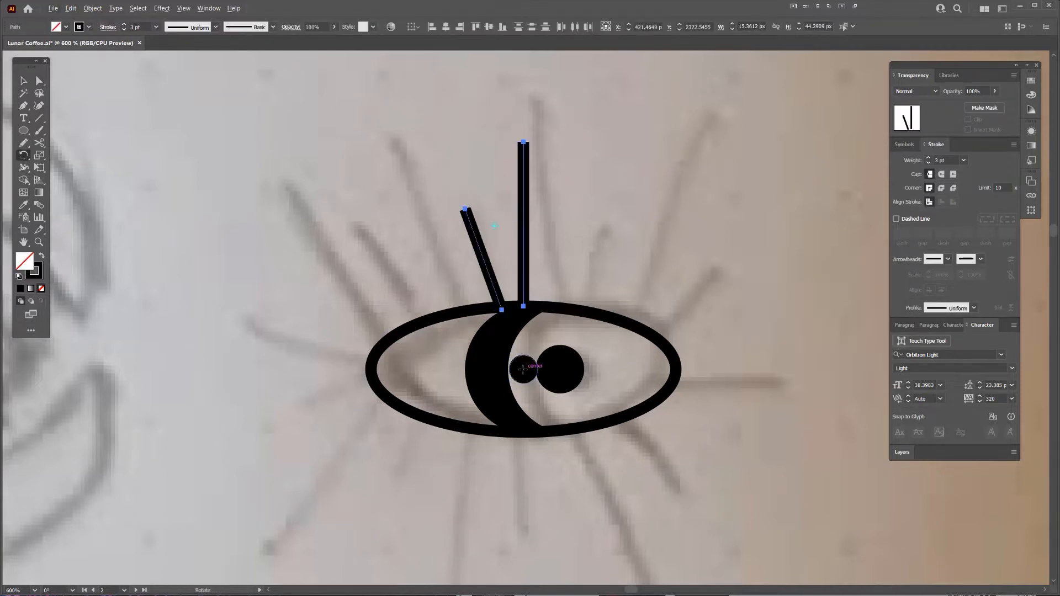